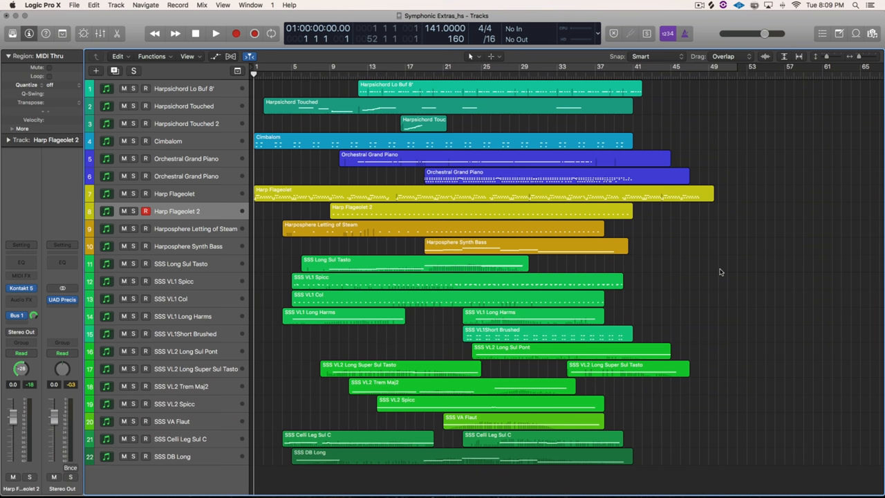
- Start playback of the 22-track Symphonic Extras arrangement from the project start
left_click(215, 33)
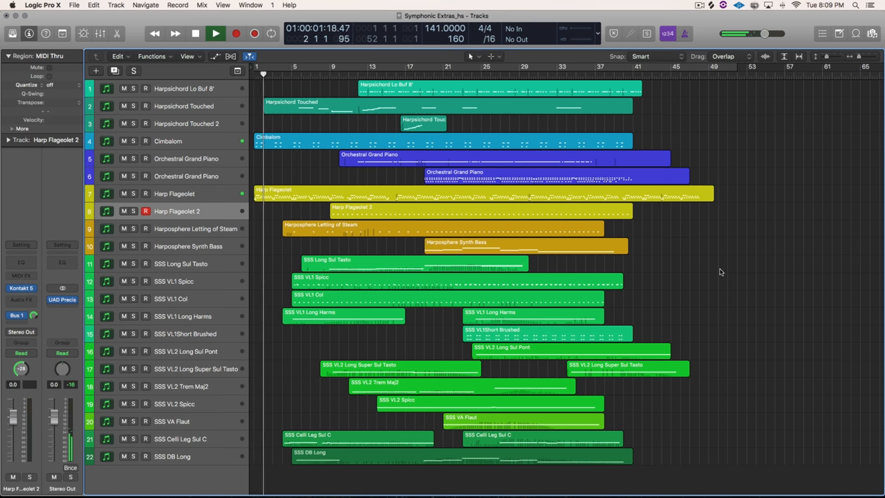